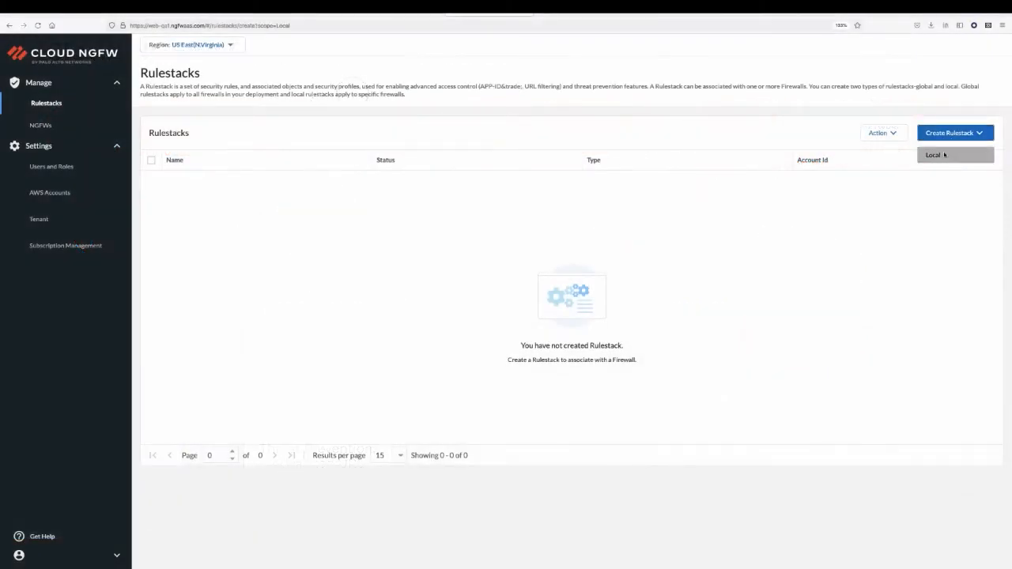
Step: Start a local rulestack named Rulestack linked to the AWS account
{"action": "left_click", "coordinate": [933, 155]}
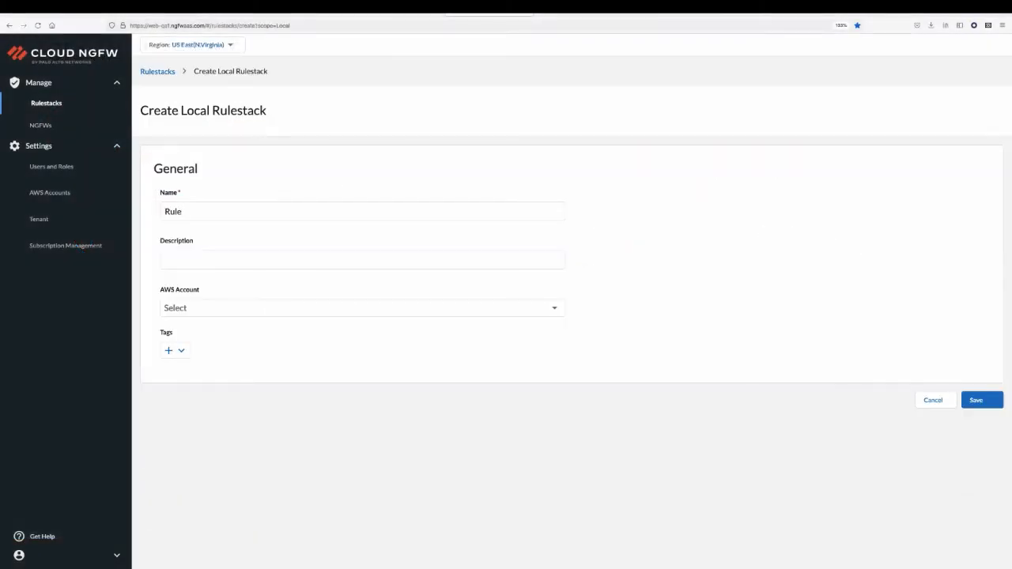
{"action": "type", "text": "stack"}
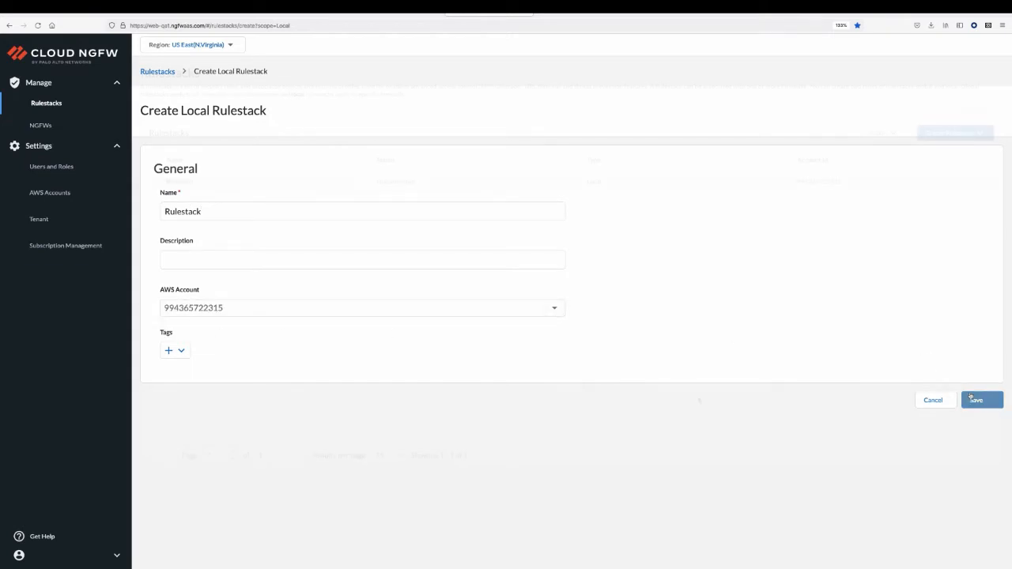
Step: Review the Rulestack's rules and security profiles, returning to its empty prefix list
{"action": "left_click", "coordinate": [976, 398]}
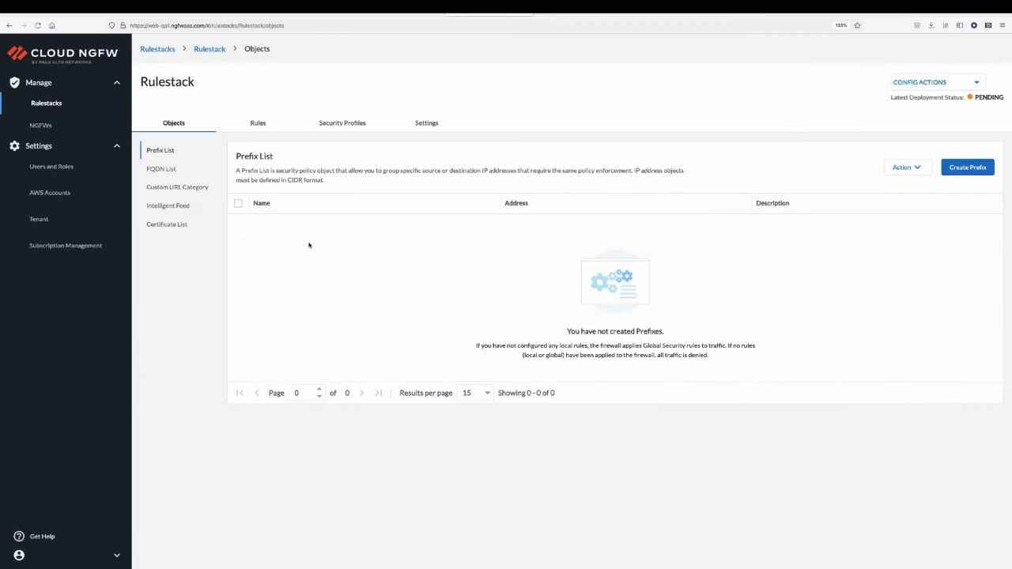
{"action": "mouse_move", "coordinate": [288, 178]}
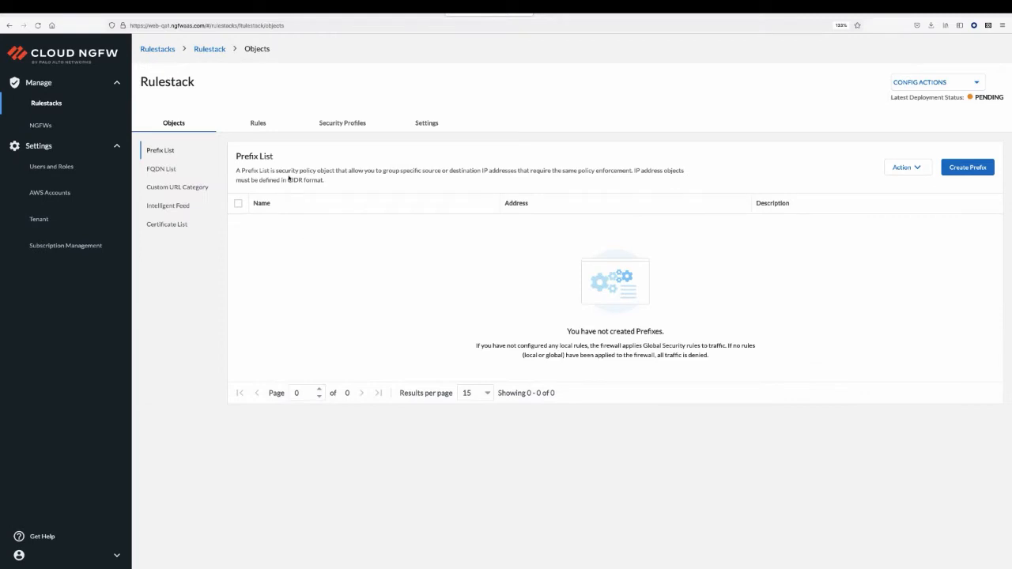
{"action": "left_click", "coordinate": [258, 123]}
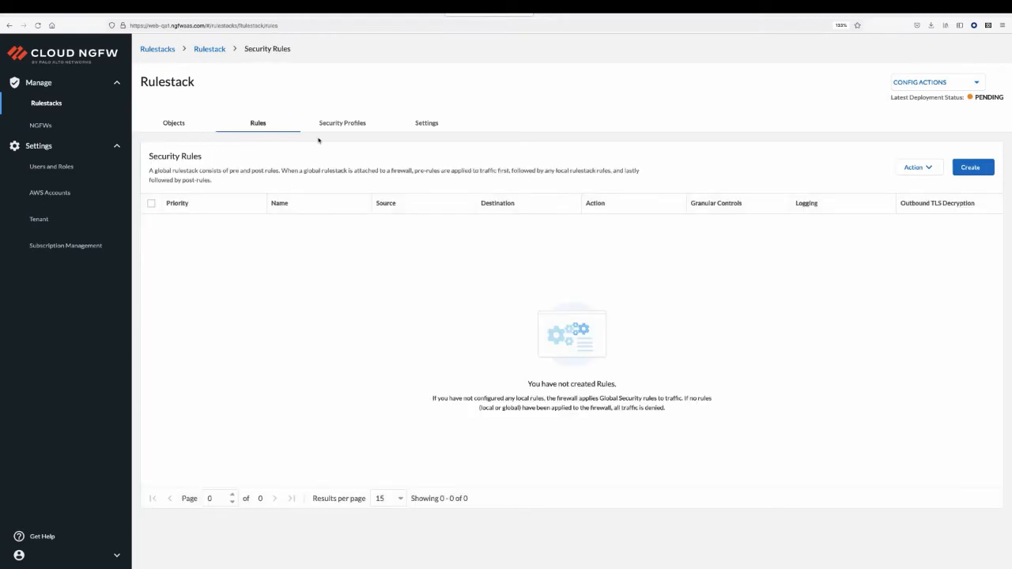
{"action": "left_click", "coordinate": [341, 123]}
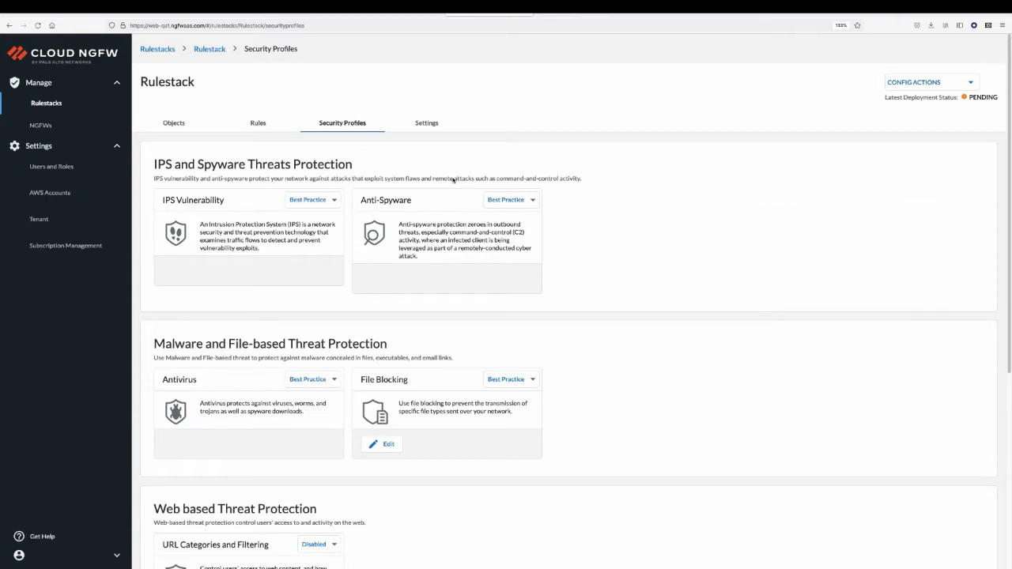
{"action": "mouse_move", "coordinate": [367, 190]}
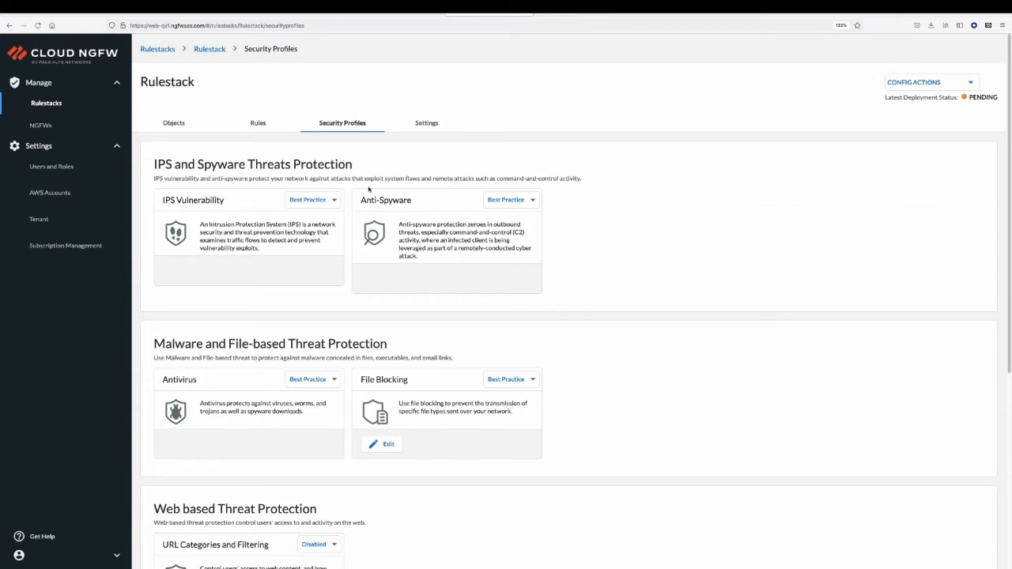
{"action": "left_click", "coordinate": [174, 123]}
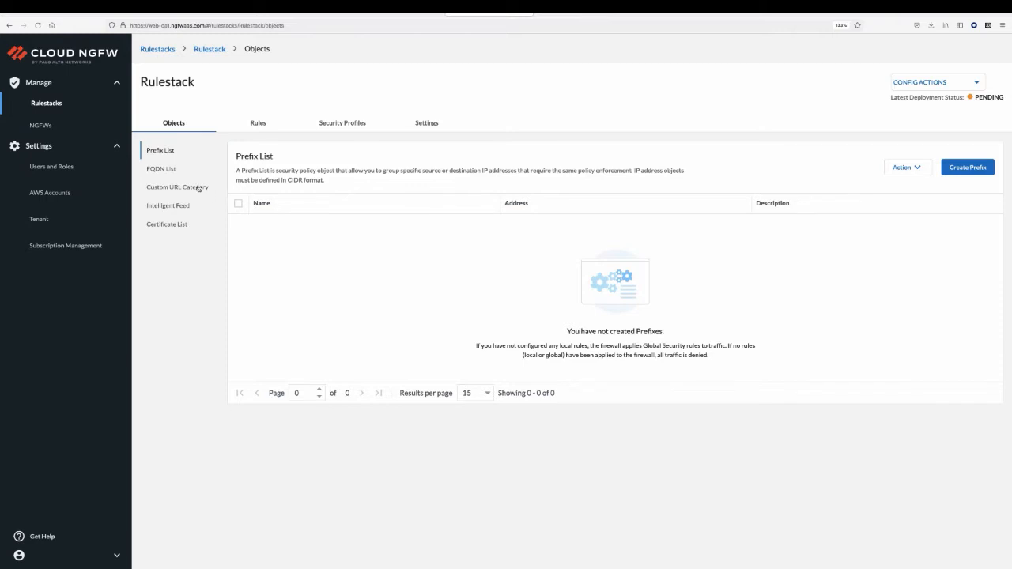
{"action": "mouse_move", "coordinate": [177, 177]}
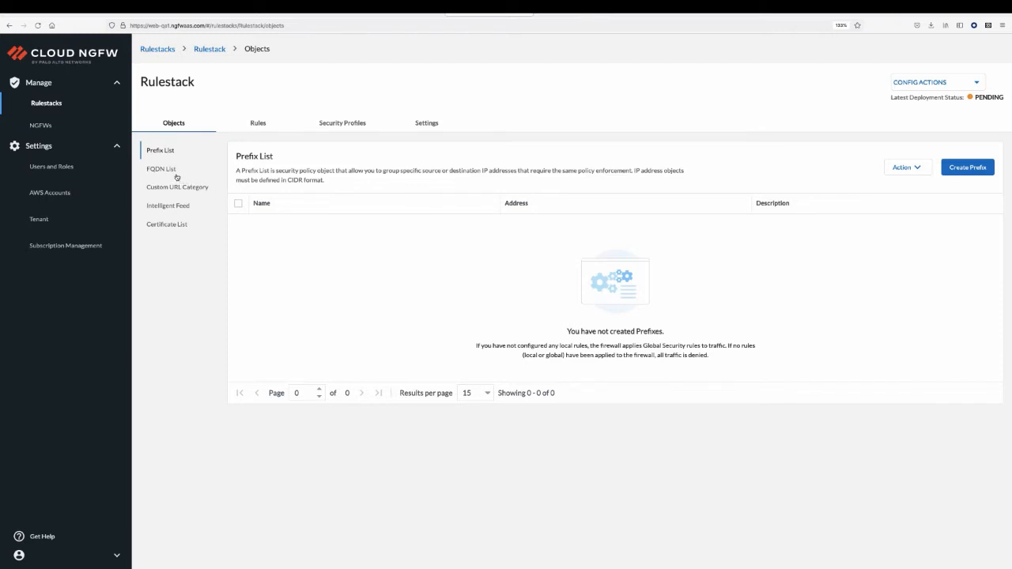
Step: Save a prefix list Prefixlist1 with the address 10.1.0.0/24
{"action": "left_click", "coordinate": [167, 206]}
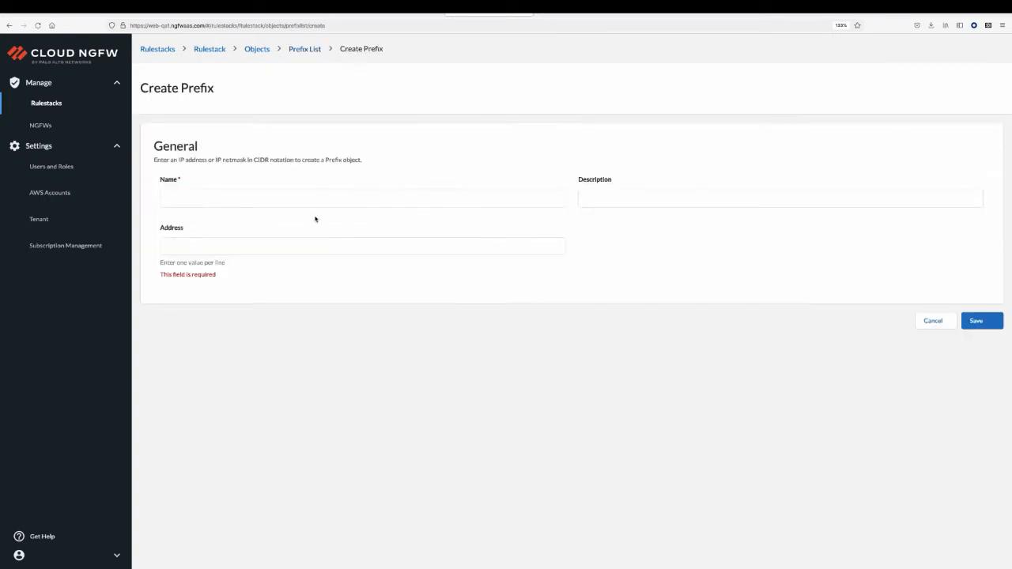
{"action": "type", "text": "Prefixlist"}
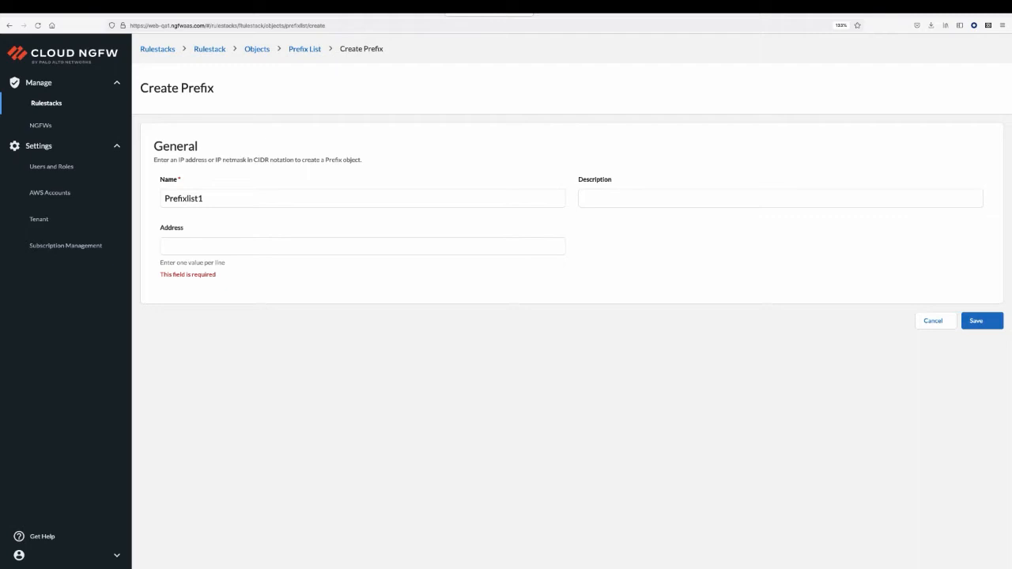
{"action": "type", "text": "10.1.0.0"}
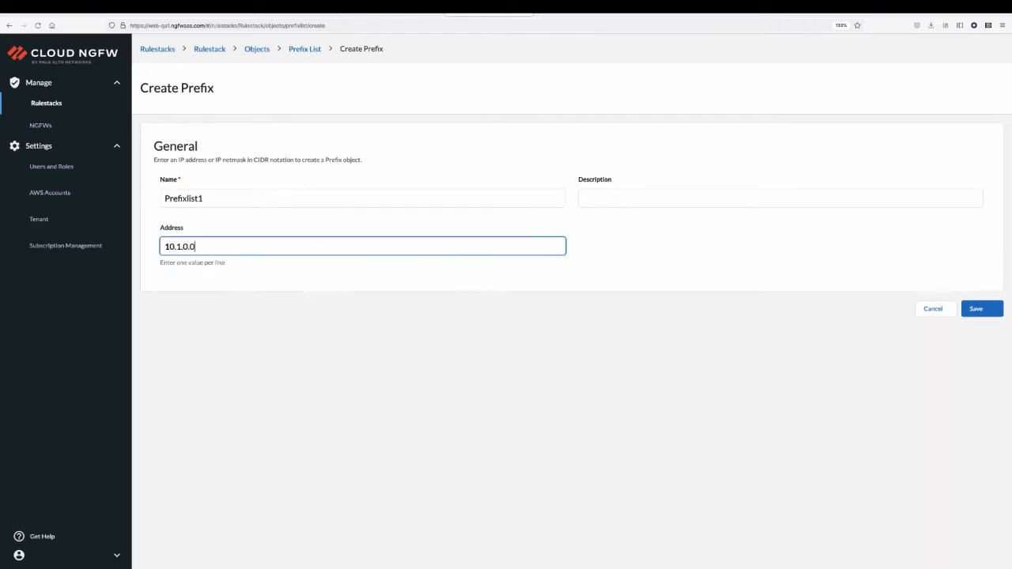
{"action": "left_click", "coordinate": [981, 309]}
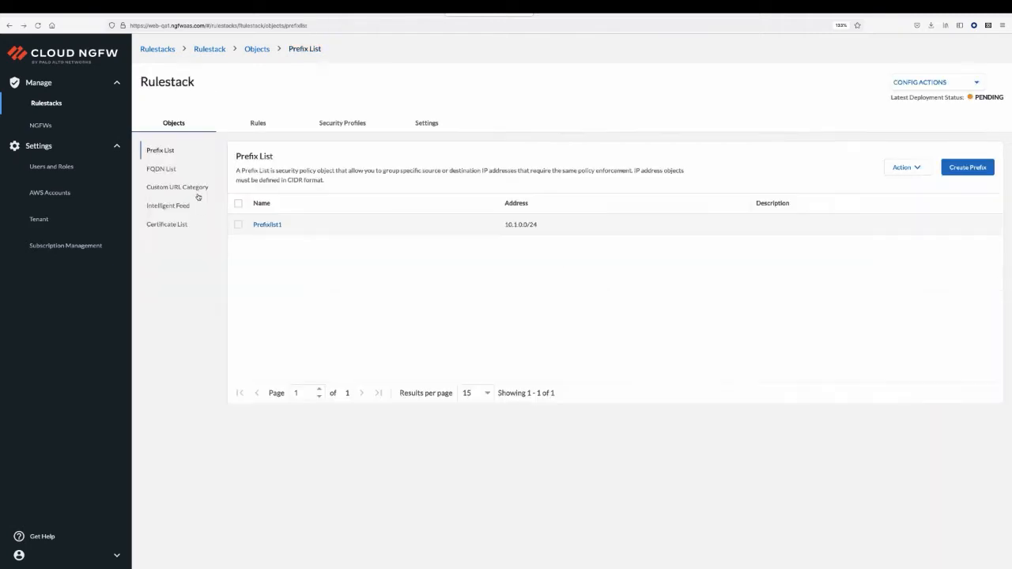
{"action": "left_click", "coordinate": [177, 186]}
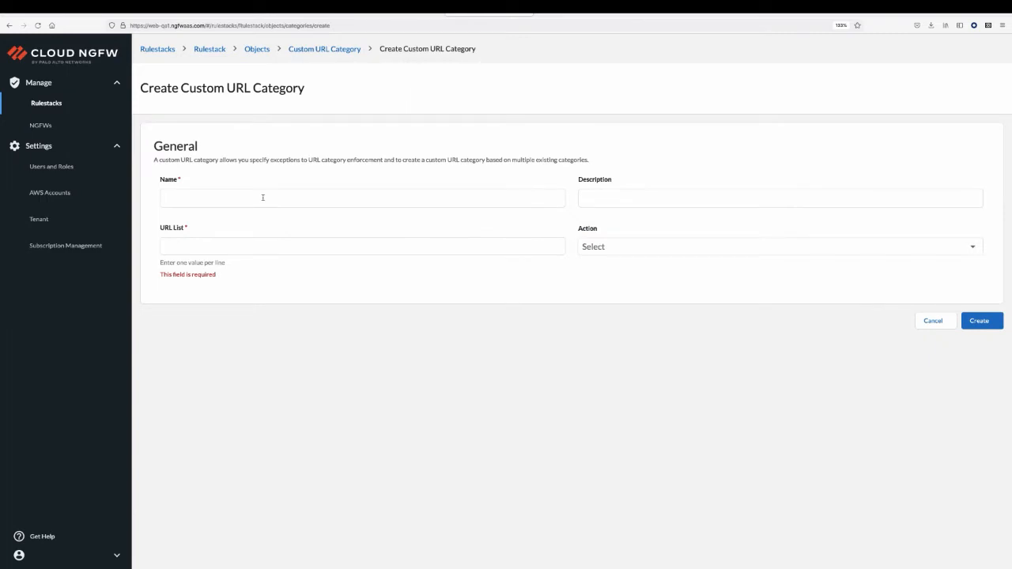
{"action": "type", "text": "Social-Medi"}
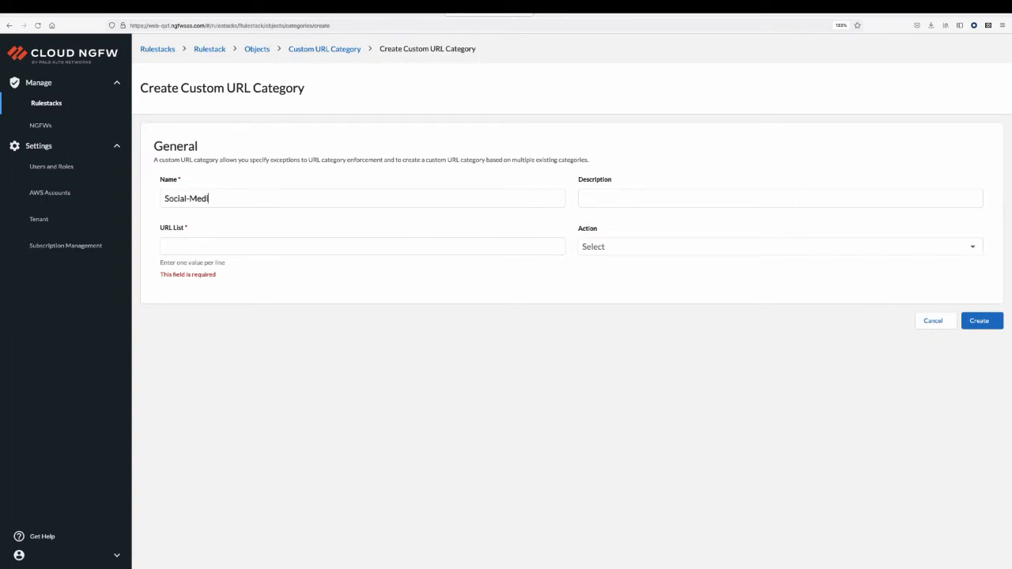
{"action": "type", "text": "www.tiktok.co"}
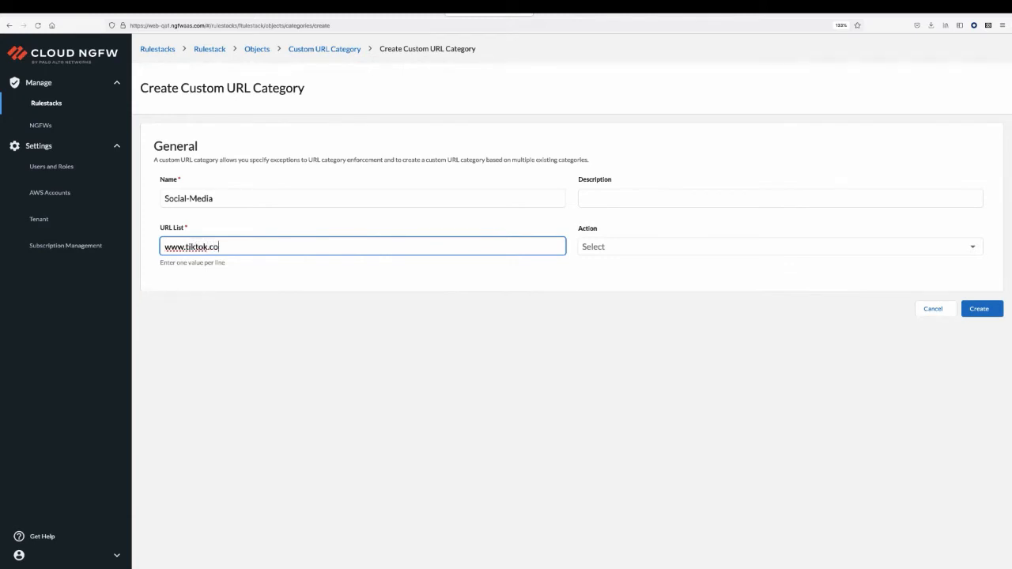
{"action": "left_click", "coordinate": [778, 247]}
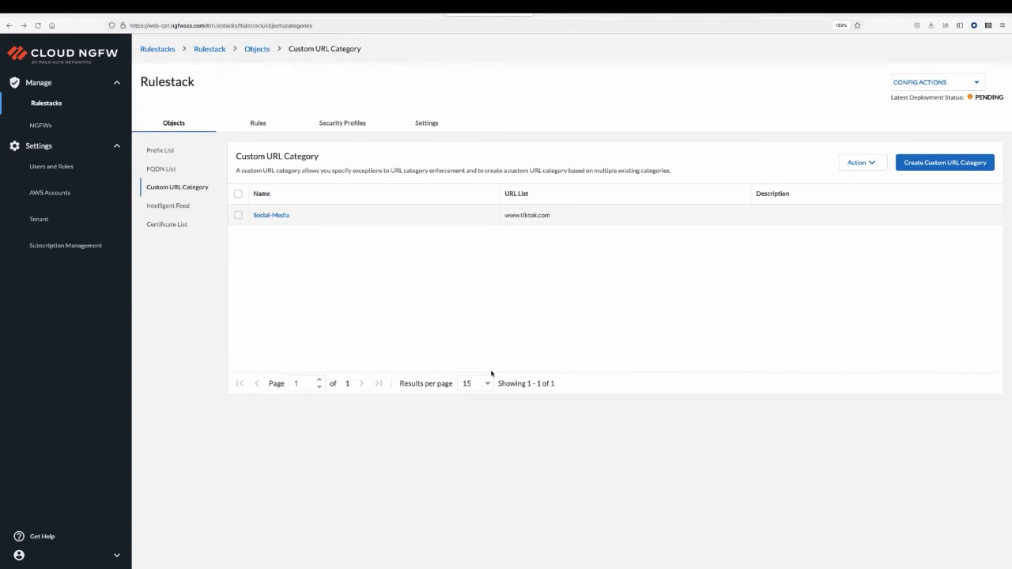
{"action": "mouse_move", "coordinate": [490, 373]}
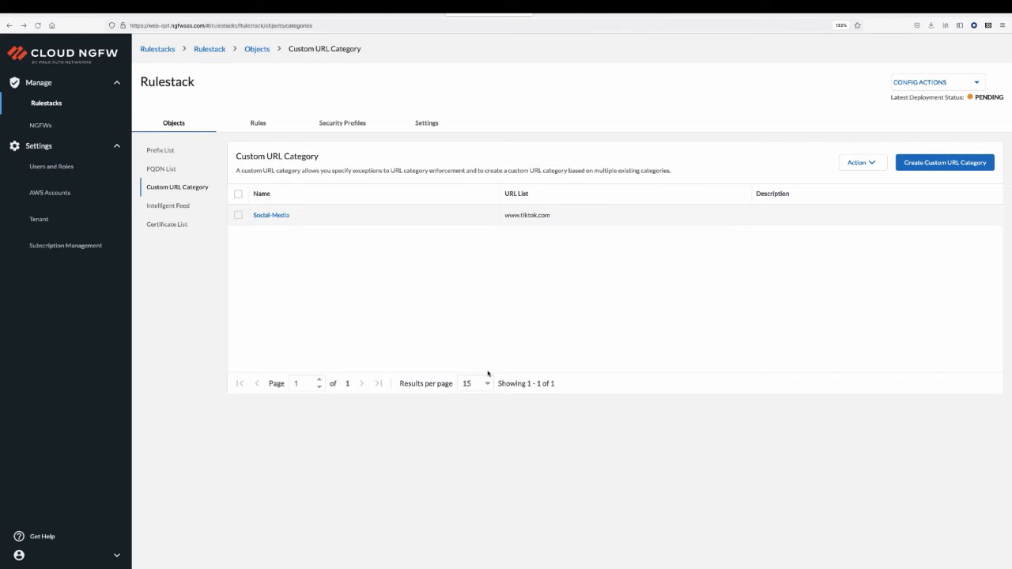
{"action": "mouse_move", "coordinate": [532, 286]}
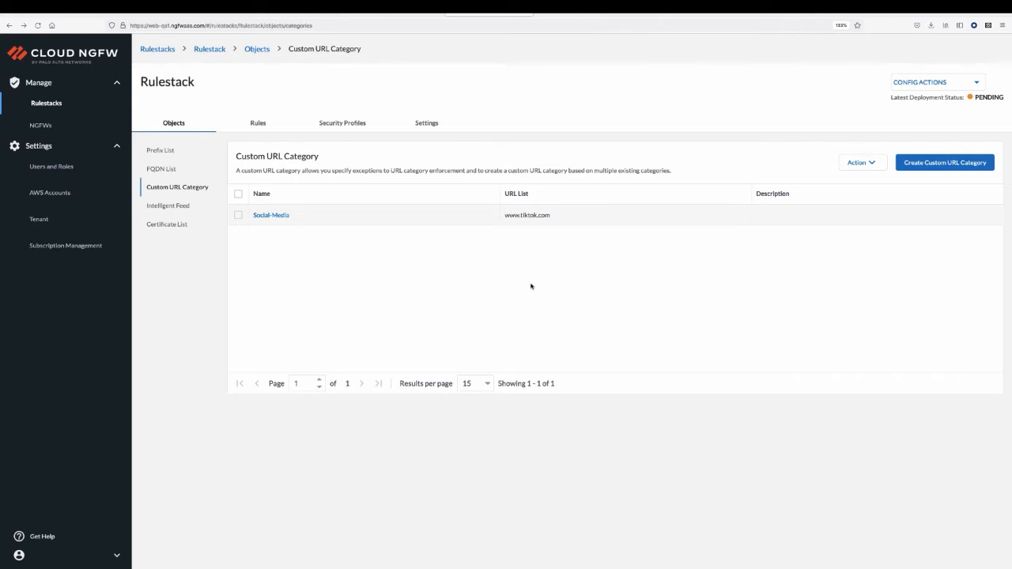
{"action": "mouse_move", "coordinate": [543, 282]}
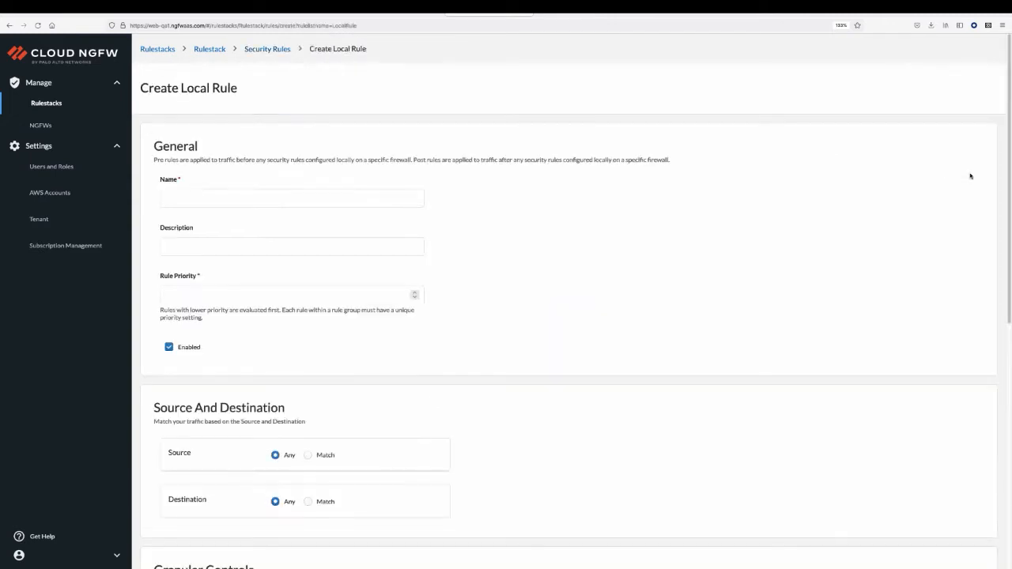
Step: Name the new local security rule Rule1 with priority 1
{"action": "left_click", "coordinate": [291, 196]}
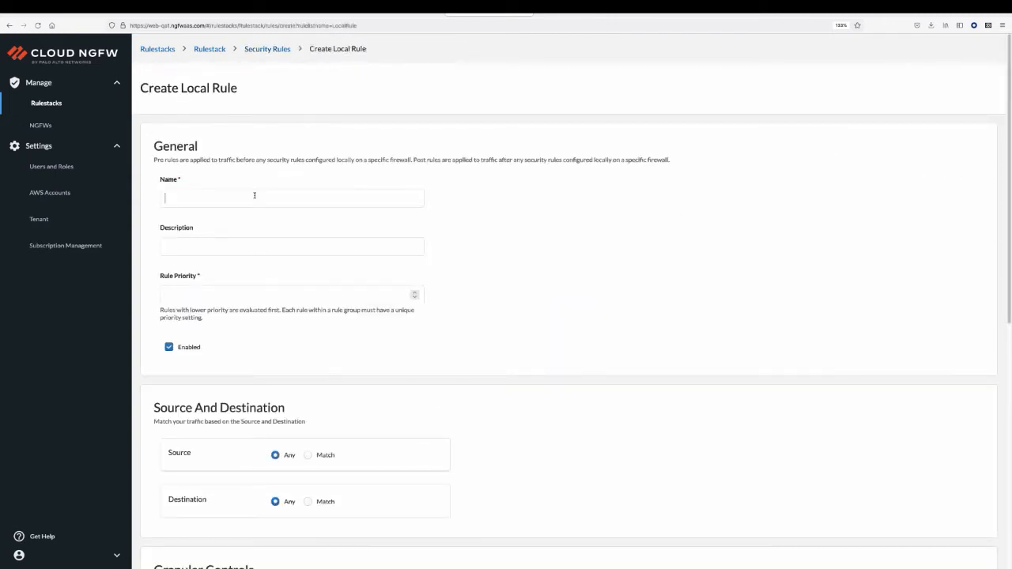
{"action": "type", "text": "Rule"}
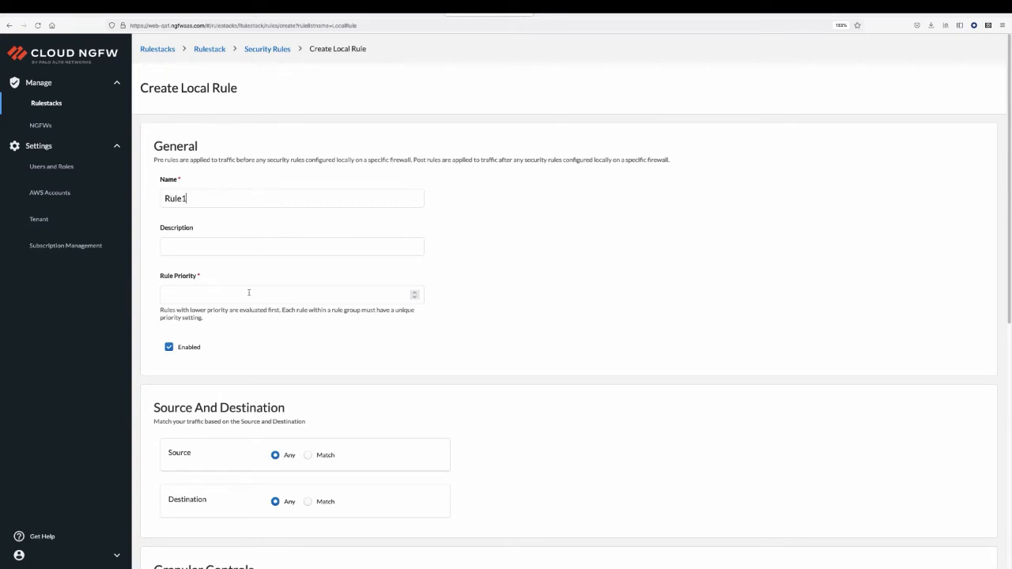
{"action": "type", "text": "1"}
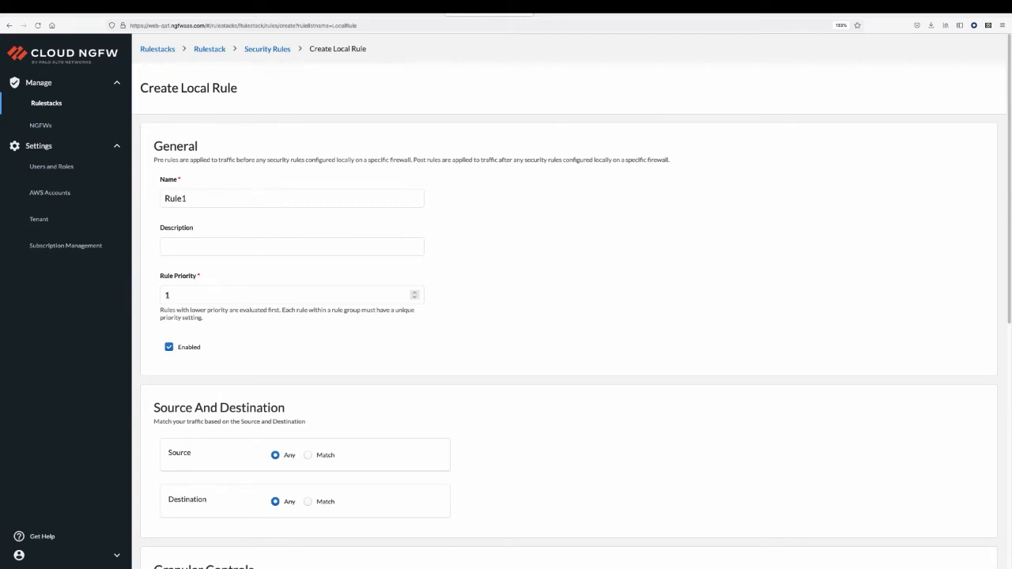
{"action": "mouse_move", "coordinate": [277, 321]}
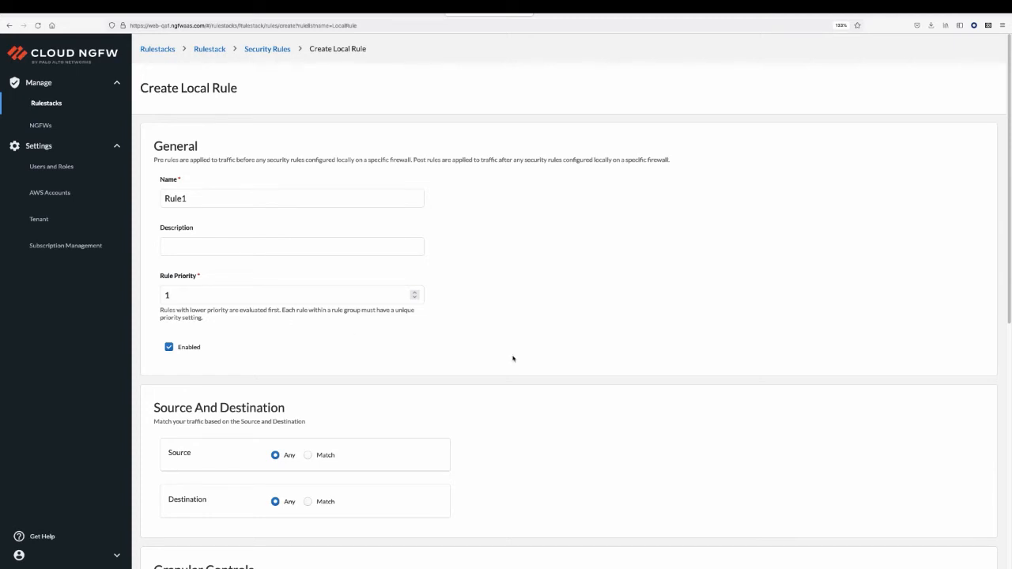
Step: Set the rule's source to match prefix list Prefixlist1, keeping destination at Any
{"action": "scroll", "scroll_direction": "down", "scroll_amount": 3}
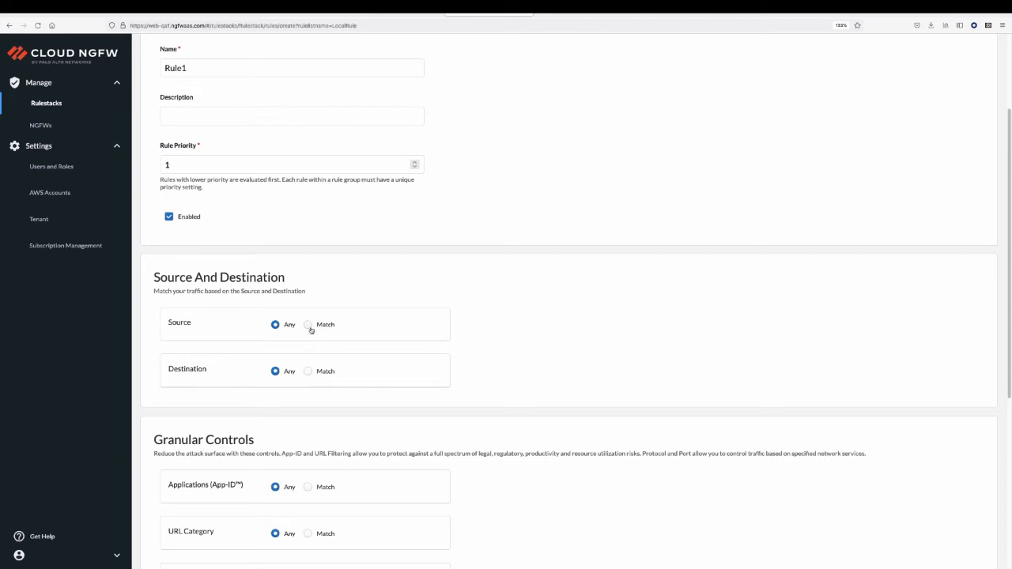
{"action": "left_click", "coordinate": [307, 324]}
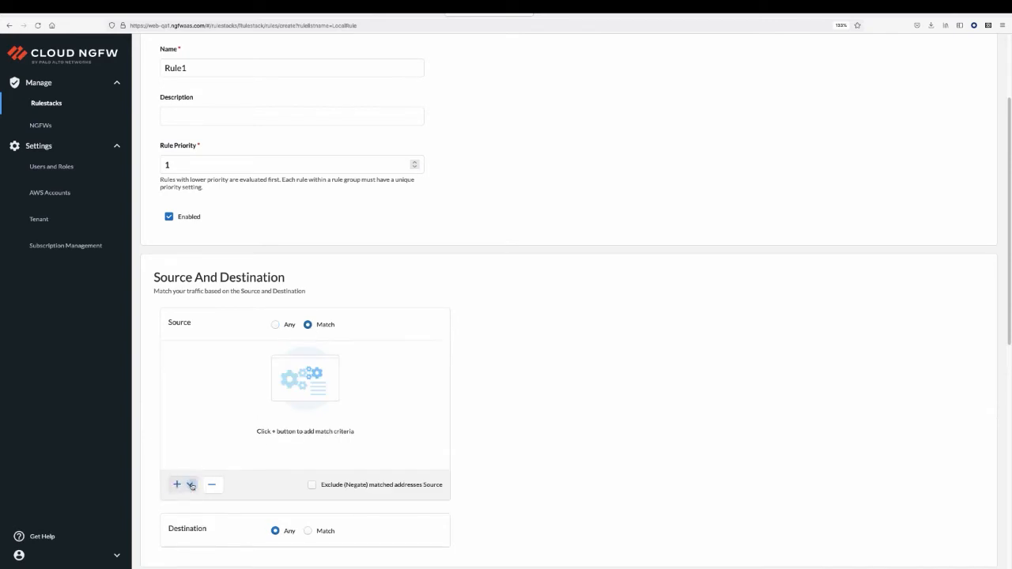
{"action": "left_click", "coordinate": [177, 484]}
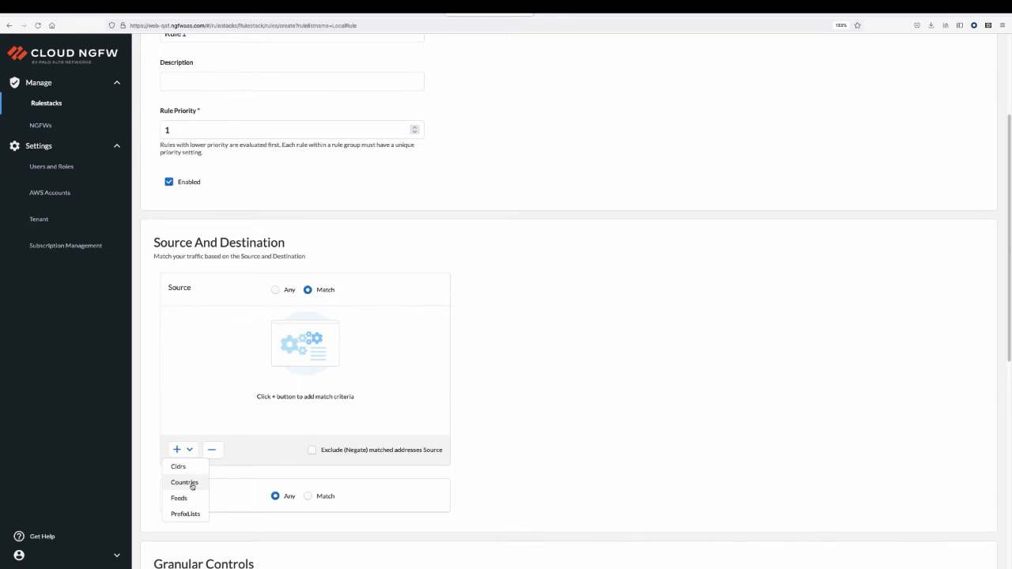
{"action": "left_click", "coordinate": [185, 513]}
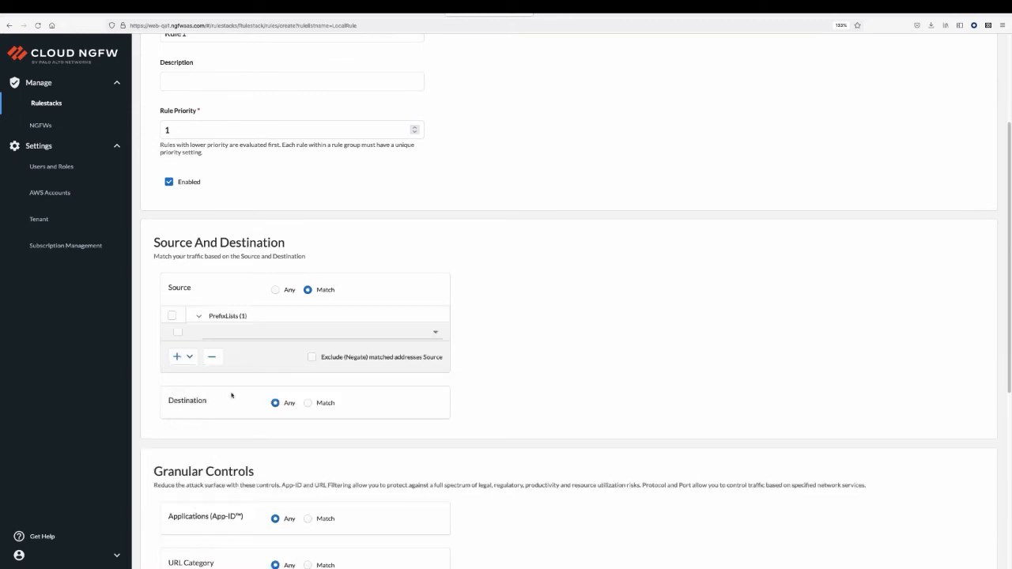
{"action": "left_click", "coordinate": [323, 332]}
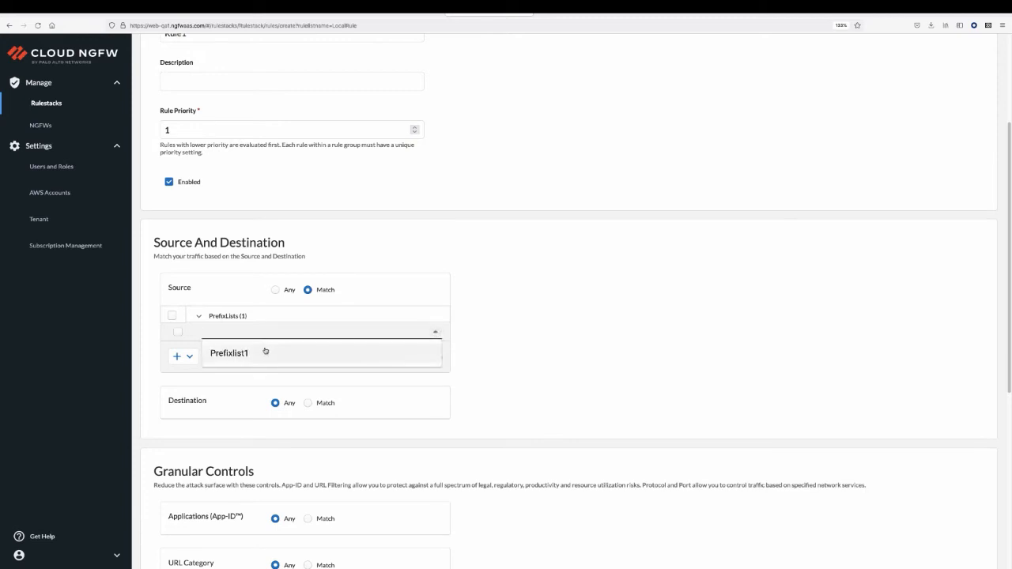
{"action": "left_click", "coordinate": [227, 353]}
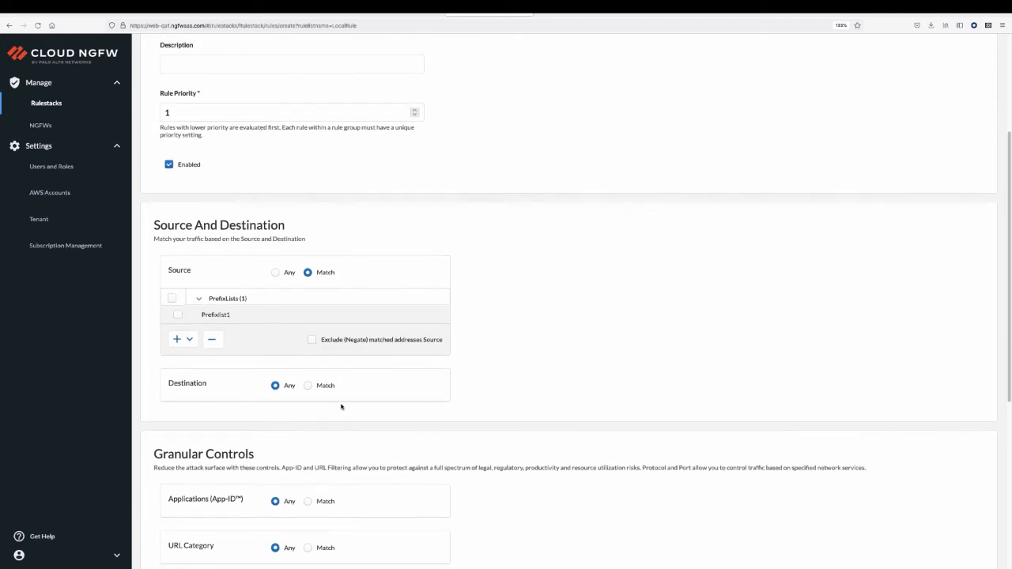
{"action": "left_click", "coordinate": [307, 386]}
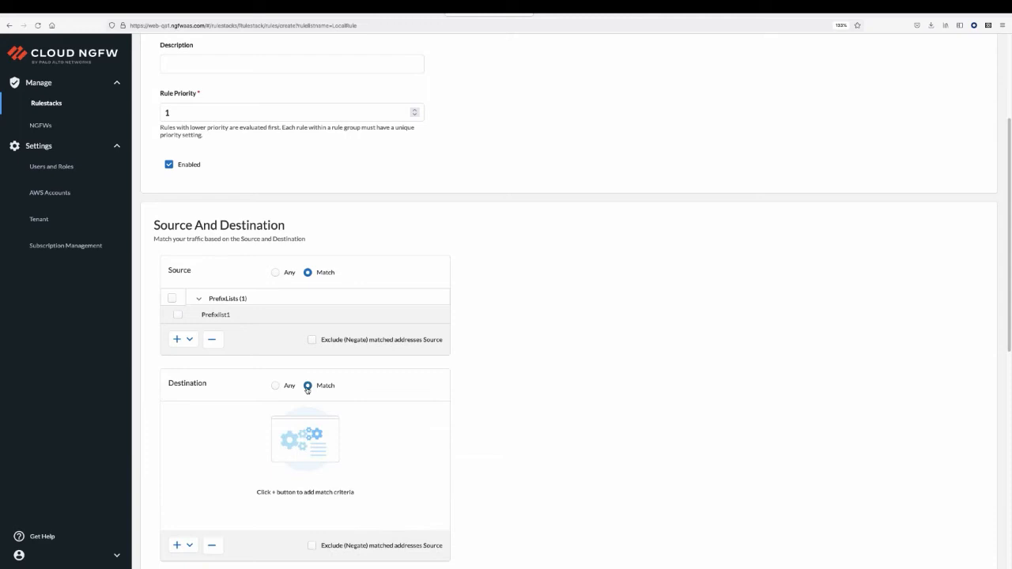
{"action": "left_click", "coordinate": [189, 458]}
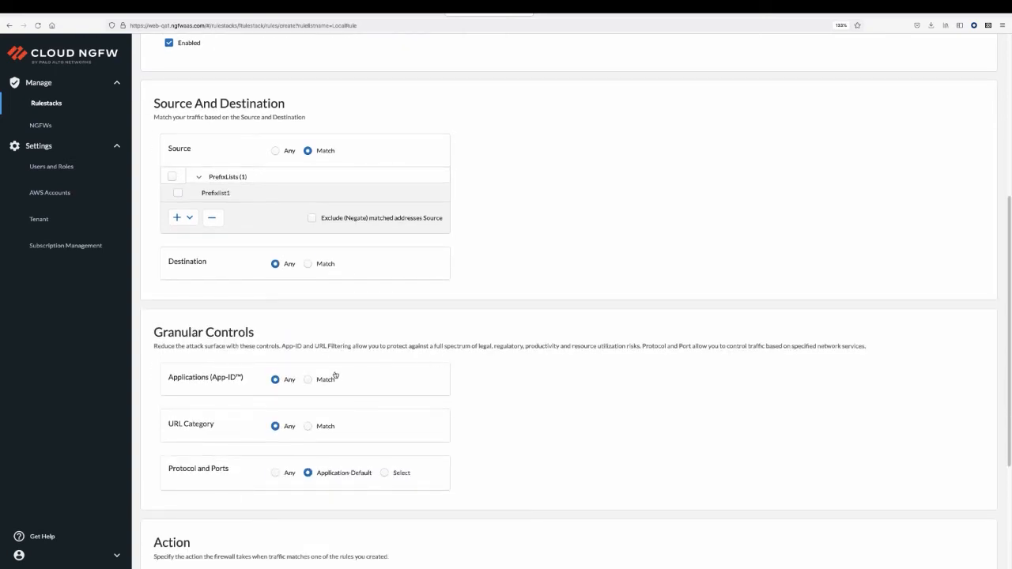
Step: Restrict the rule to the paloalto-updates application
{"action": "left_click", "coordinate": [307, 379]}
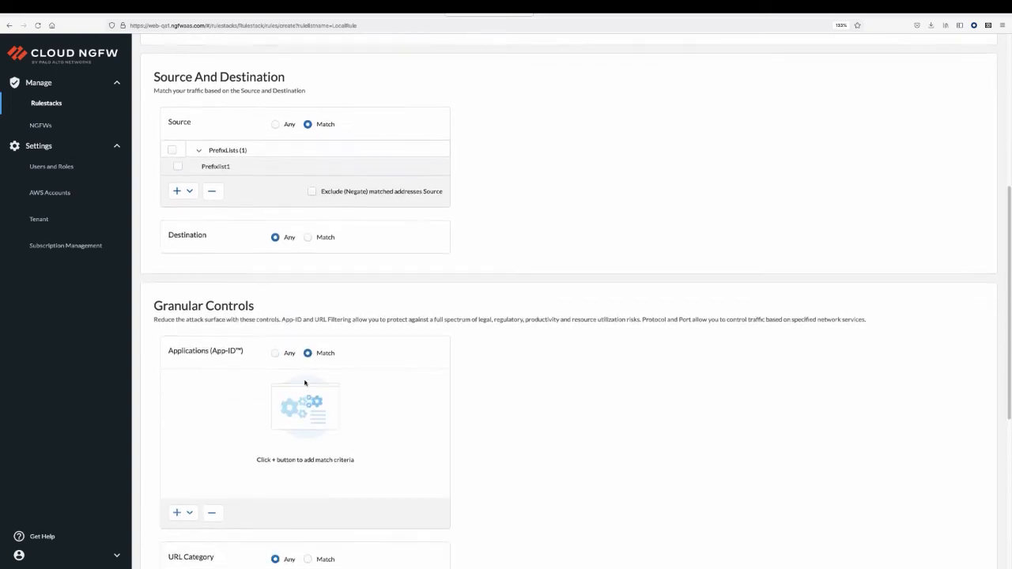
{"action": "left_click", "coordinate": [177, 512]}
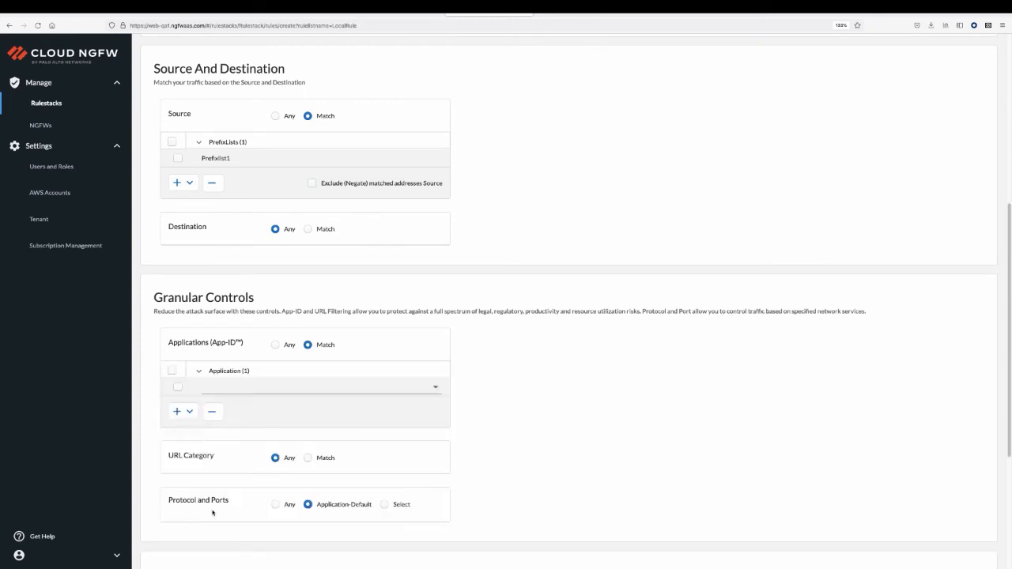
{"action": "left_click", "coordinate": [319, 386]}
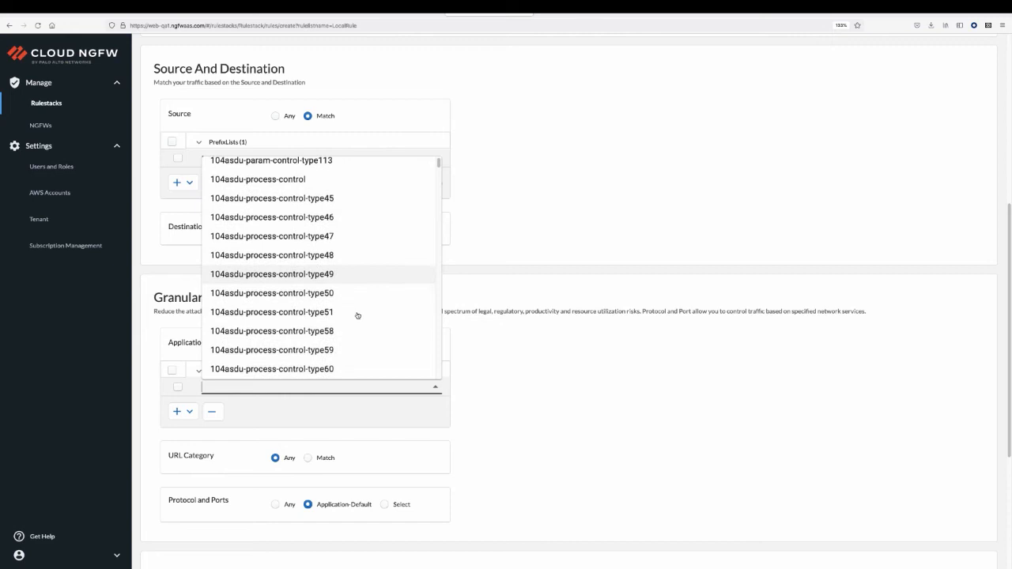
{"action": "scroll", "scroll_direction": "down", "scroll_amount": 3}
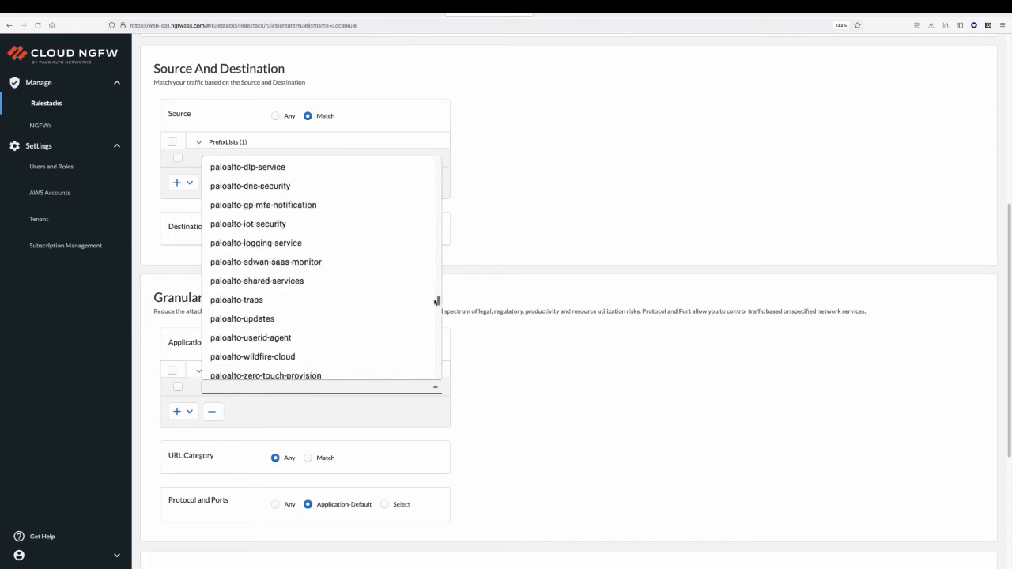
{"action": "mouse_move", "coordinate": [253, 320]}
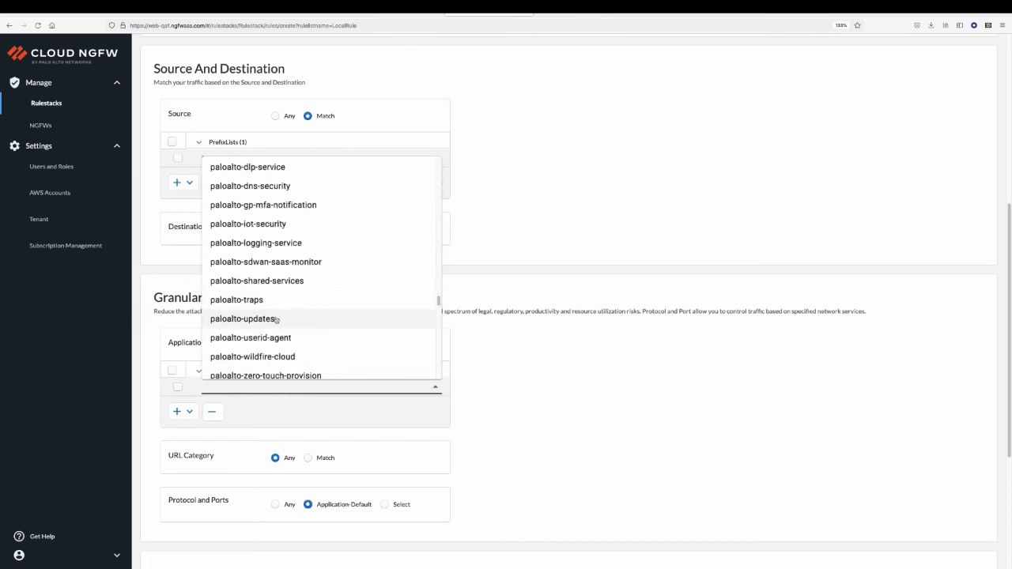
{"action": "left_click", "coordinate": [252, 320]}
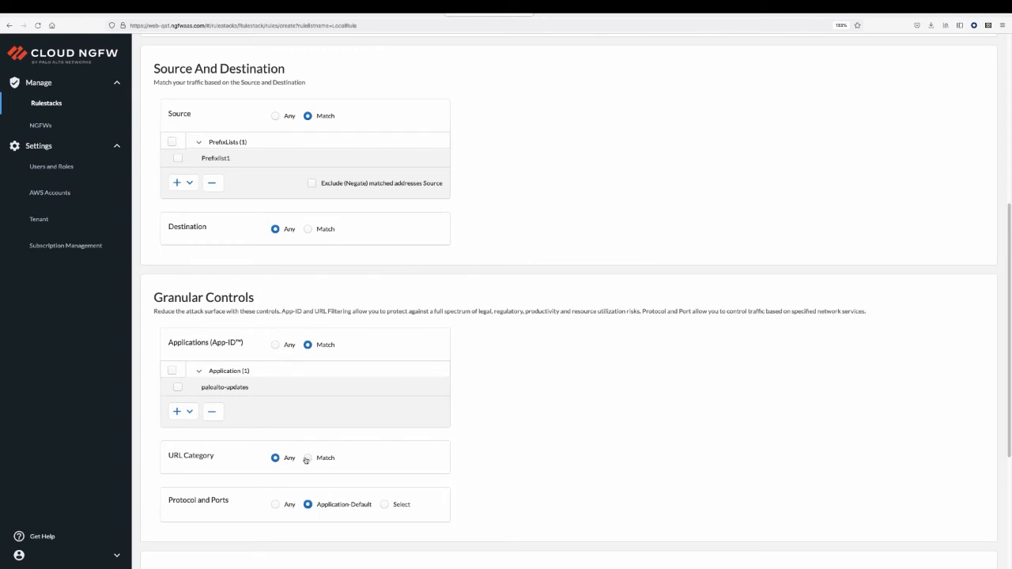
Step: Match the cryptocurrency URL category and switch protocol and ports to explicit selection
{"action": "left_click", "coordinate": [307, 459]}
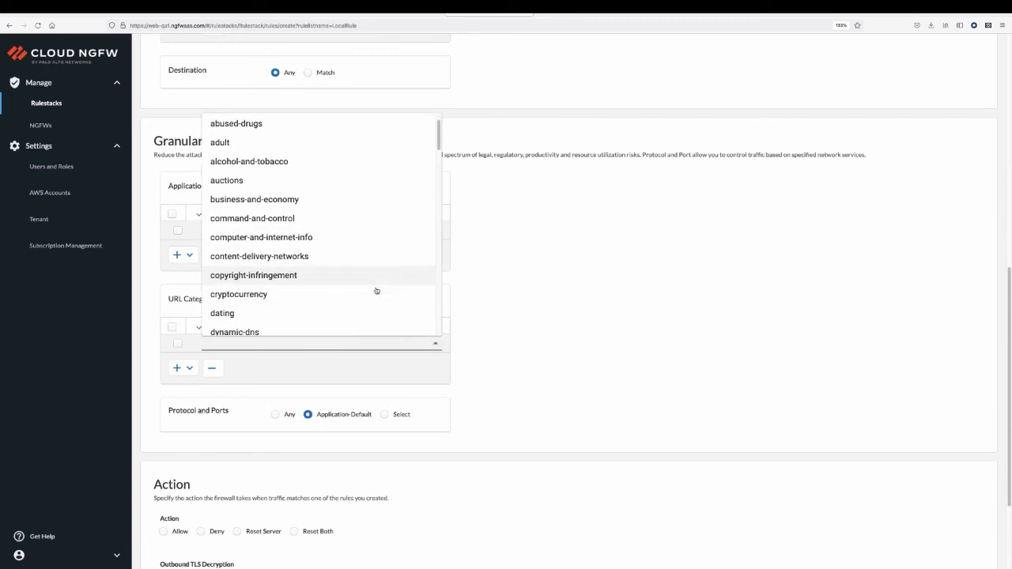
{"action": "left_click", "coordinate": [239, 294]}
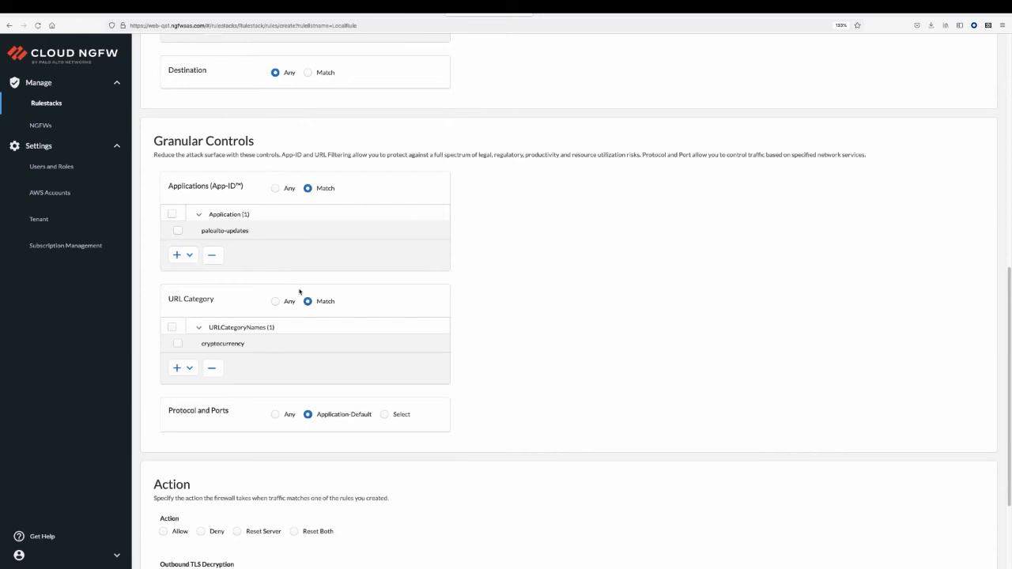
{"action": "left_click", "coordinate": [384, 414]}
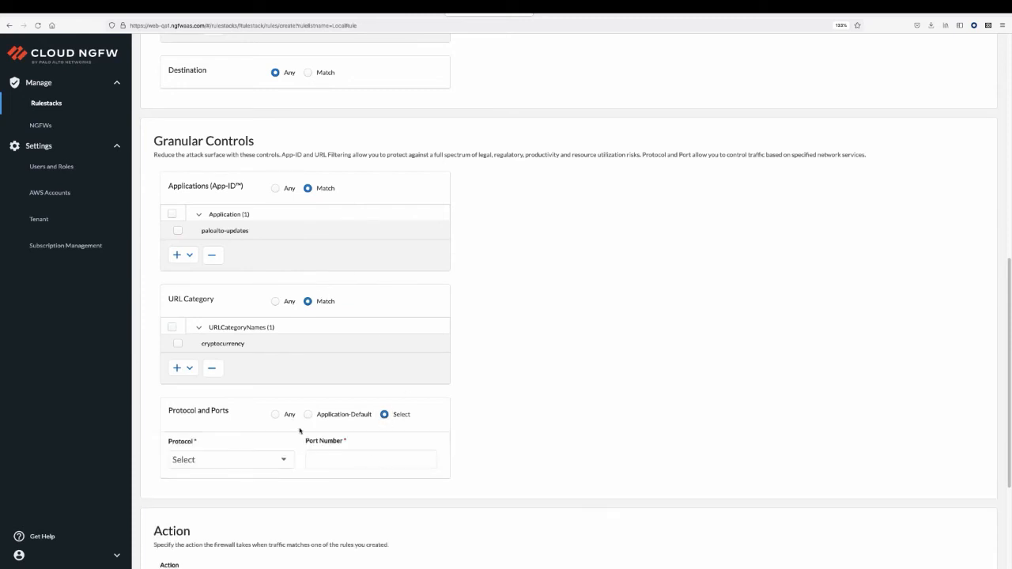
Step: Save Rule1 with any protocol and port, Allow action and logging enabled
{"action": "left_click", "coordinate": [275, 414]}
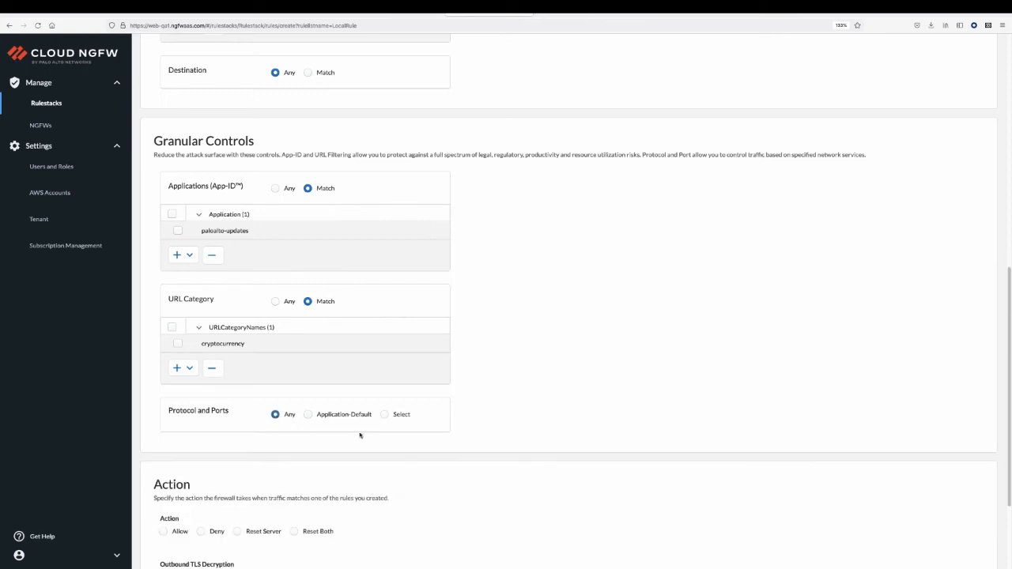
{"action": "scroll", "scroll_direction": "down", "scroll_amount": 3}
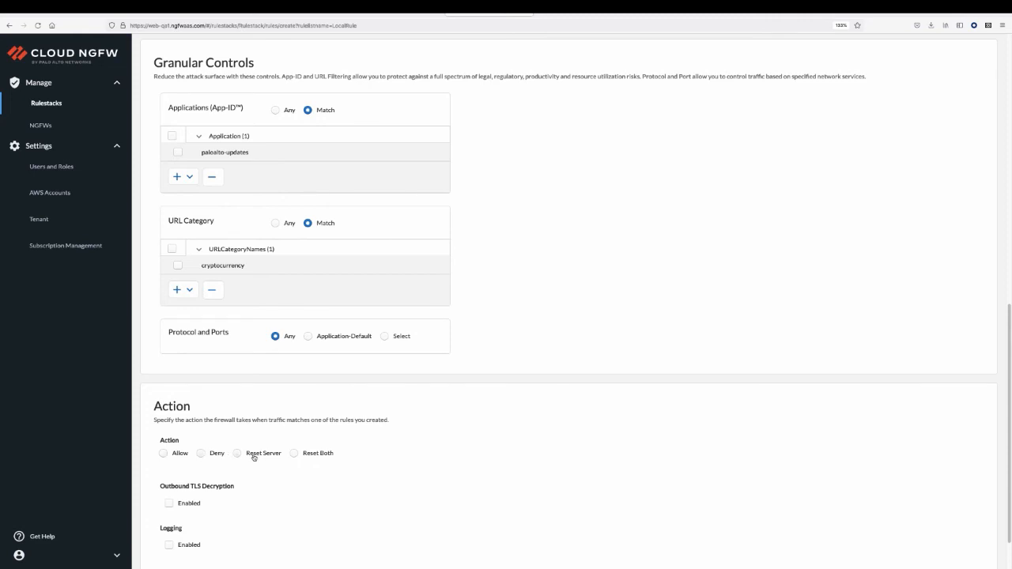
{"action": "left_click", "coordinate": [163, 452]}
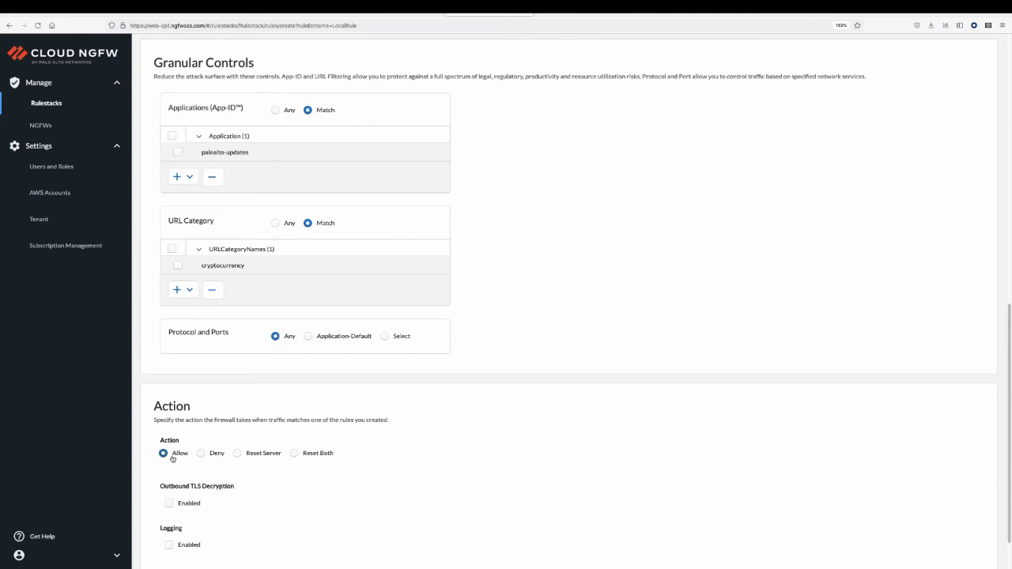
{"action": "scroll", "scroll_direction": "down", "scroll_amount": 3}
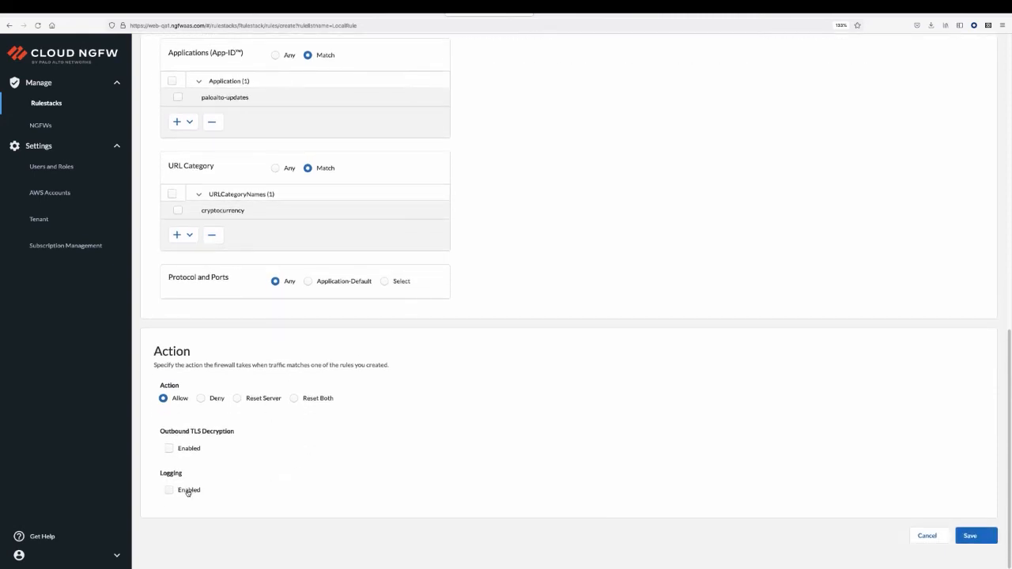
{"action": "left_click", "coordinate": [168, 490]}
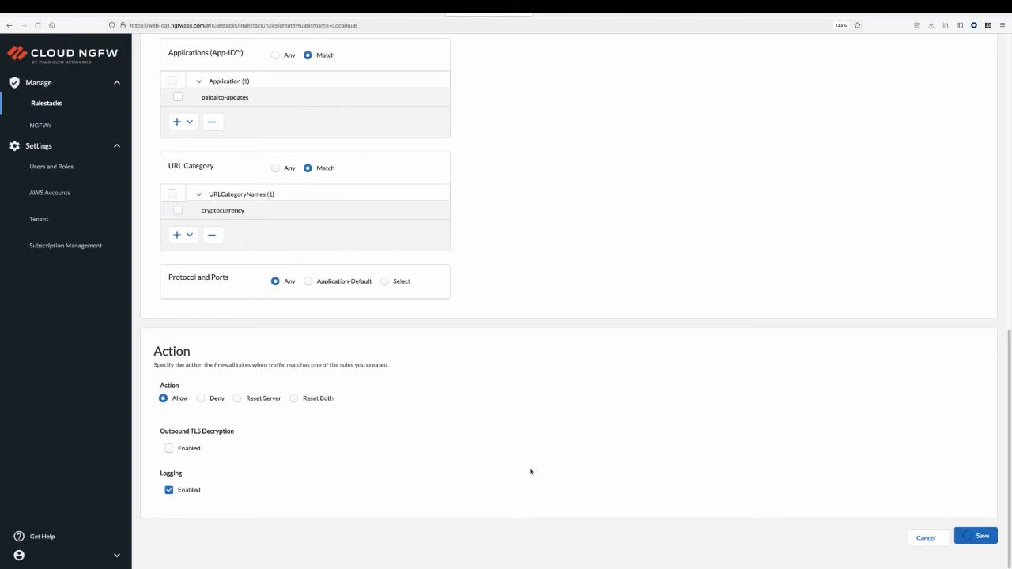
{"action": "left_click", "coordinate": [980, 538]}
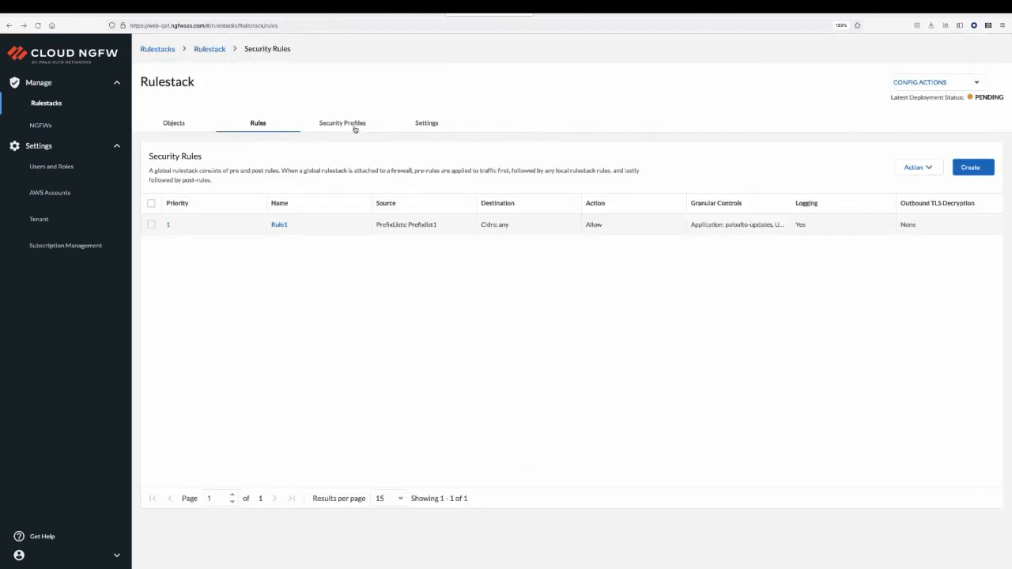
Step: Review the security profiles, checking IPS Vulnerability's Best Practice option
{"action": "left_click", "coordinate": [342, 123]}
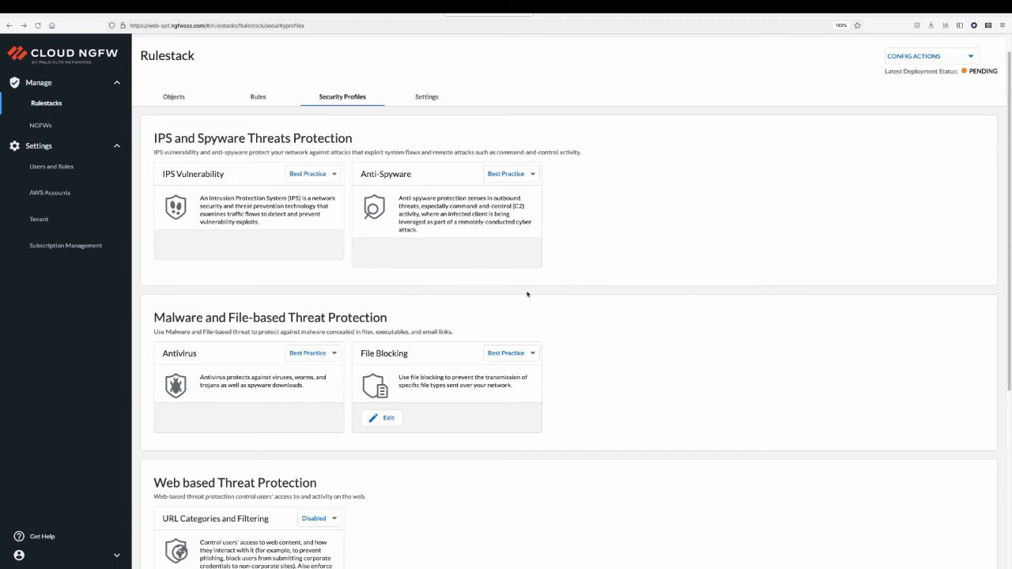
{"action": "mouse_move", "coordinate": [513, 297]}
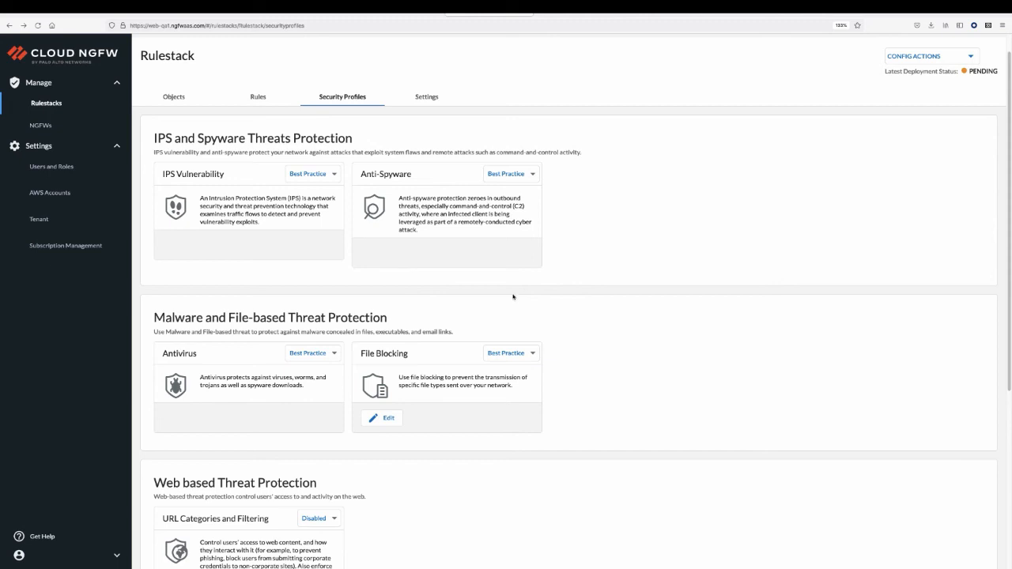
{"action": "mouse_move", "coordinate": [434, 298]}
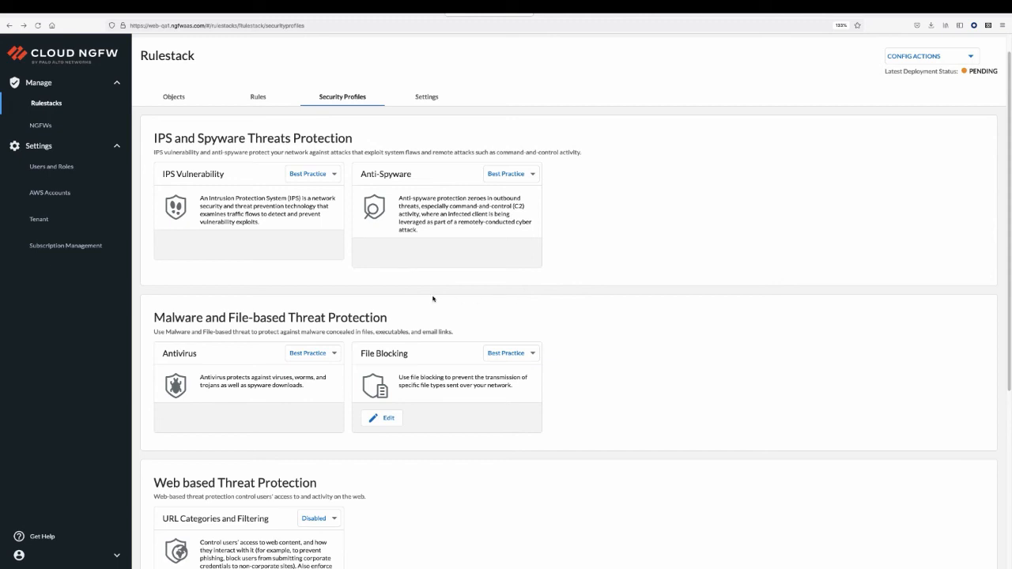
{"action": "mouse_move", "coordinate": [344, 228]}
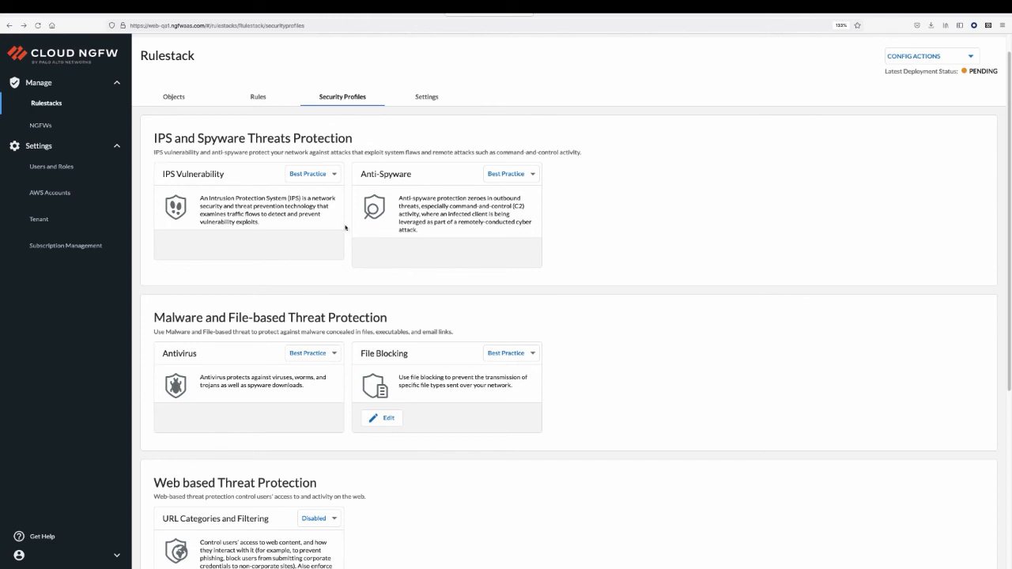
{"action": "mouse_move", "coordinate": [315, 193]}
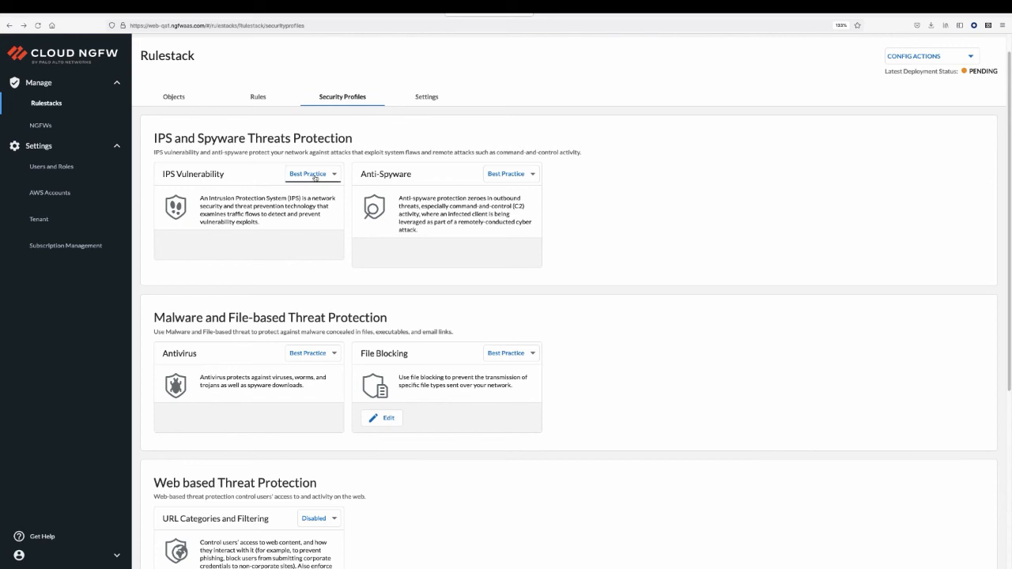
{"action": "left_click", "coordinate": [313, 172]}
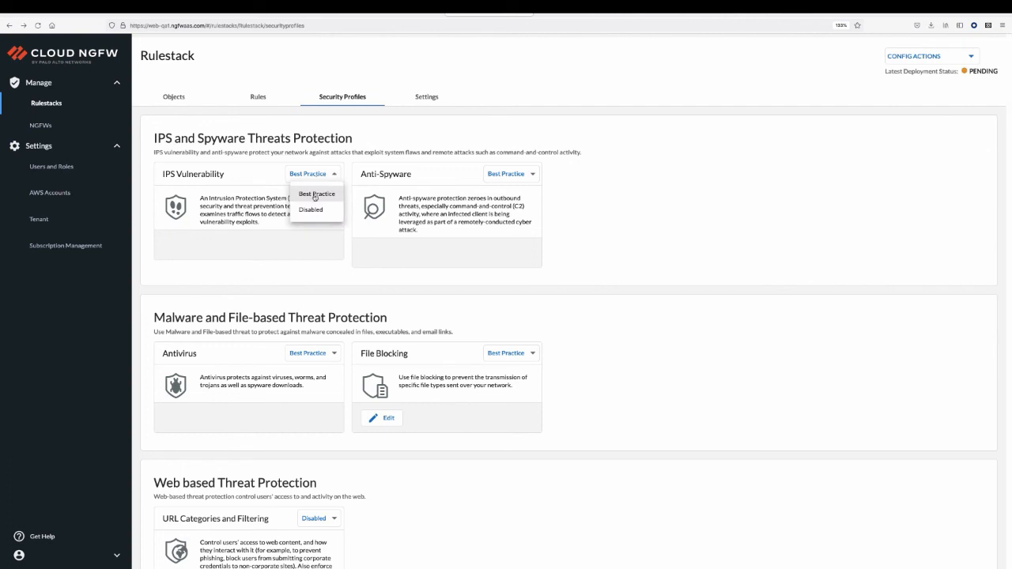
Step: Leave IPS Vulnerability at Best Practice and deploy the rulestack configuration via Config Actions
{"action": "left_click", "coordinate": [316, 193]}
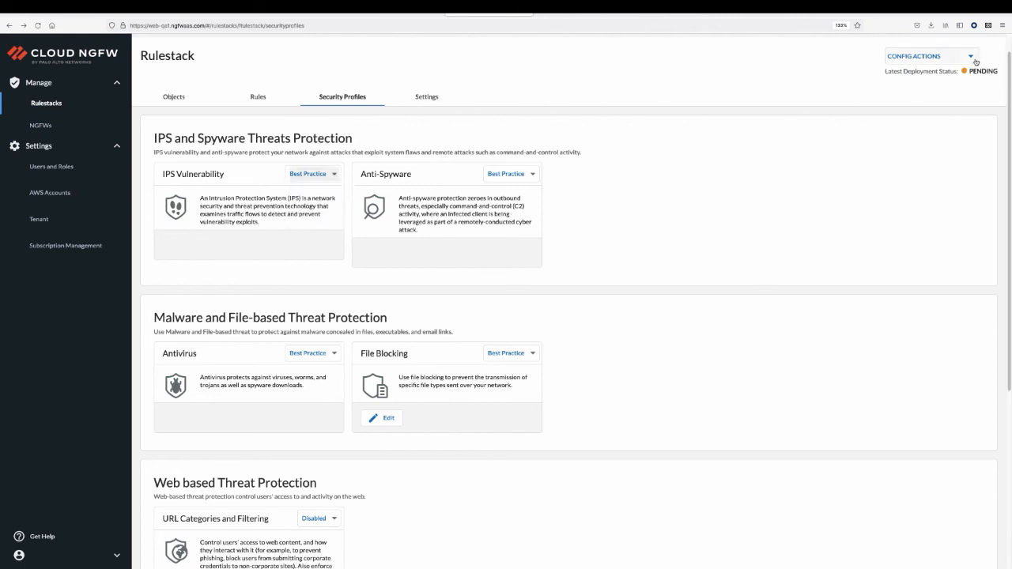
{"action": "left_click", "coordinate": [929, 55]}
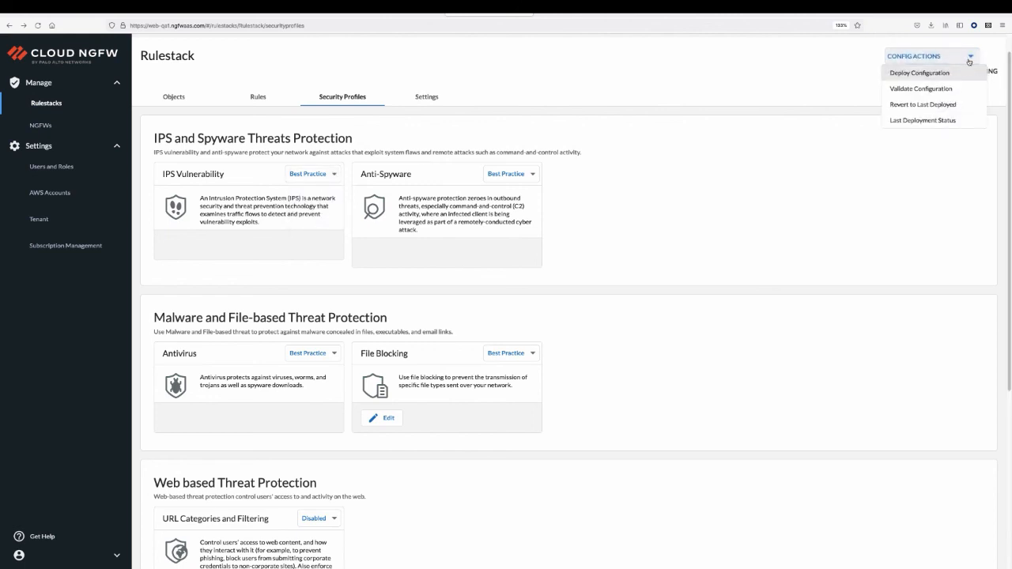
{"action": "left_click", "coordinate": [920, 73]}
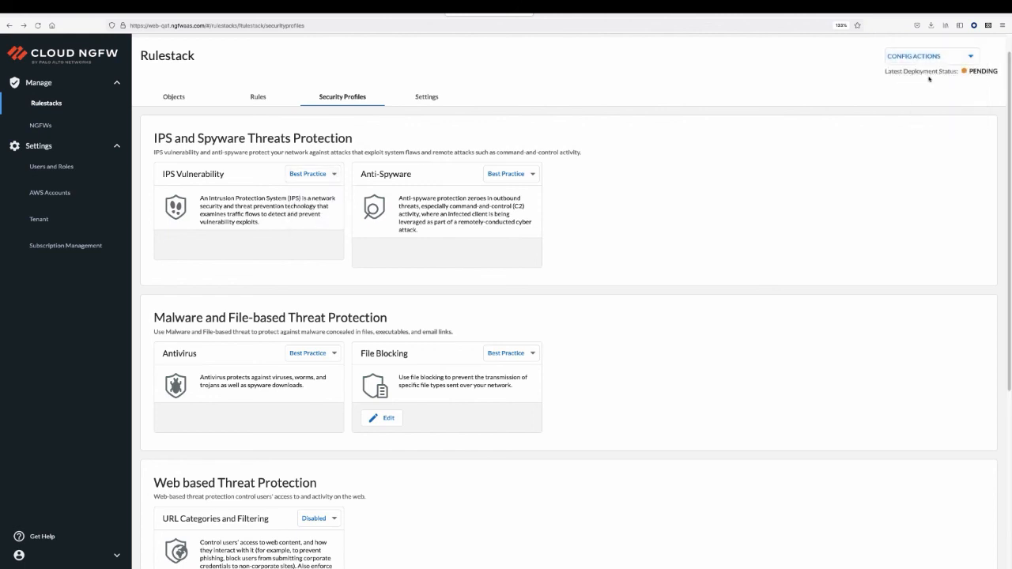